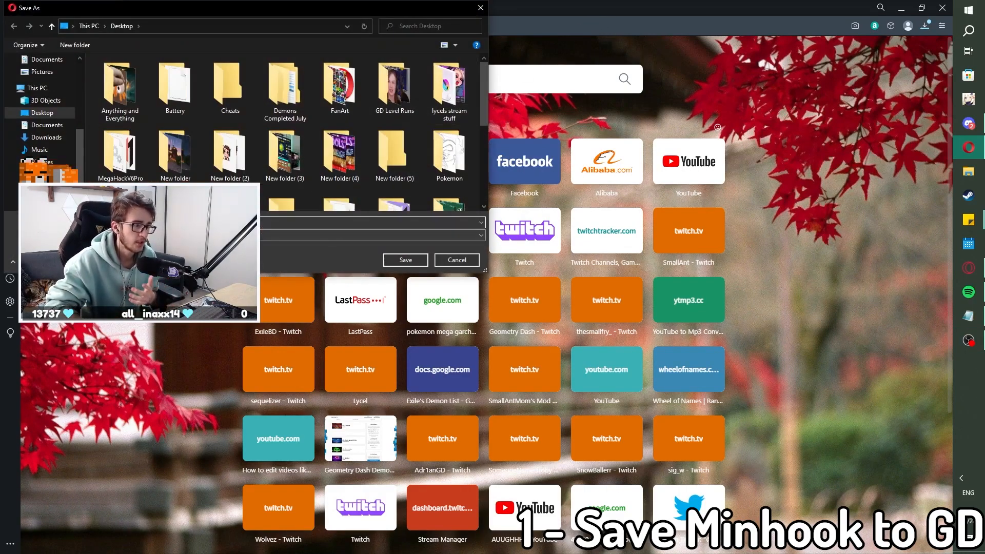
Save minhook.x32.dll to the Desktop from Opera's Save As dialog
left_click(42, 113)
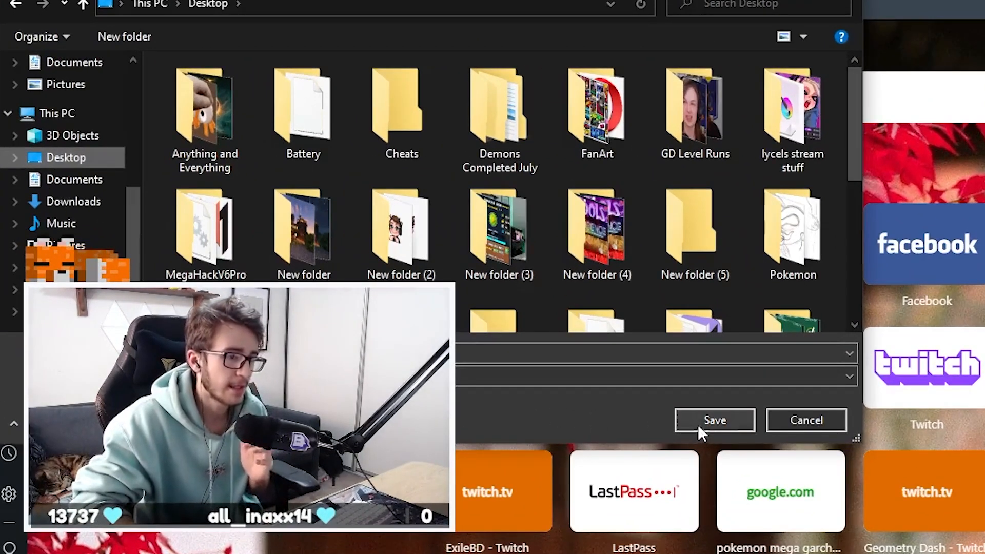
left_click(714, 421)
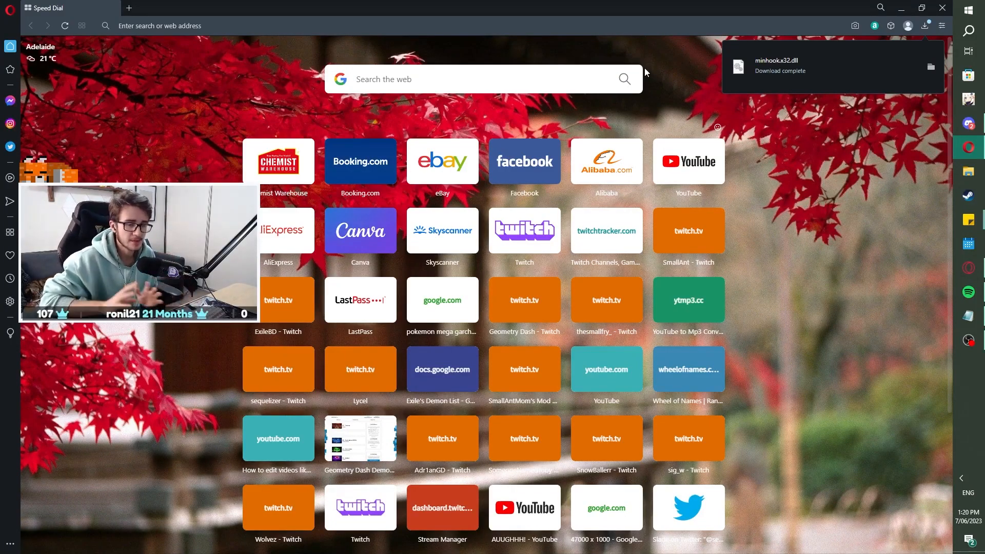
mouse_move(665, 89)
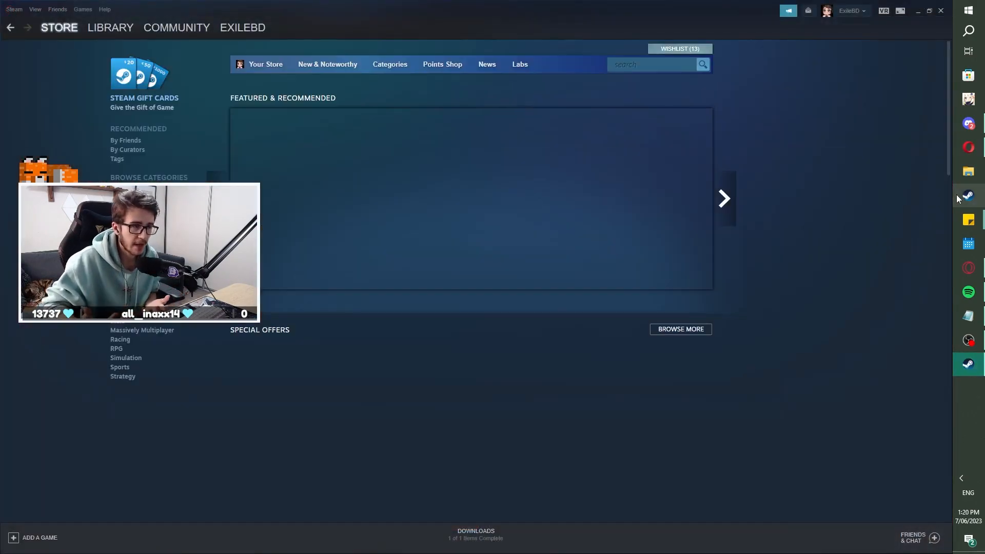
Reach the Local Files page of Geometry Dash's properties from the Steam library
left_click(110, 26)
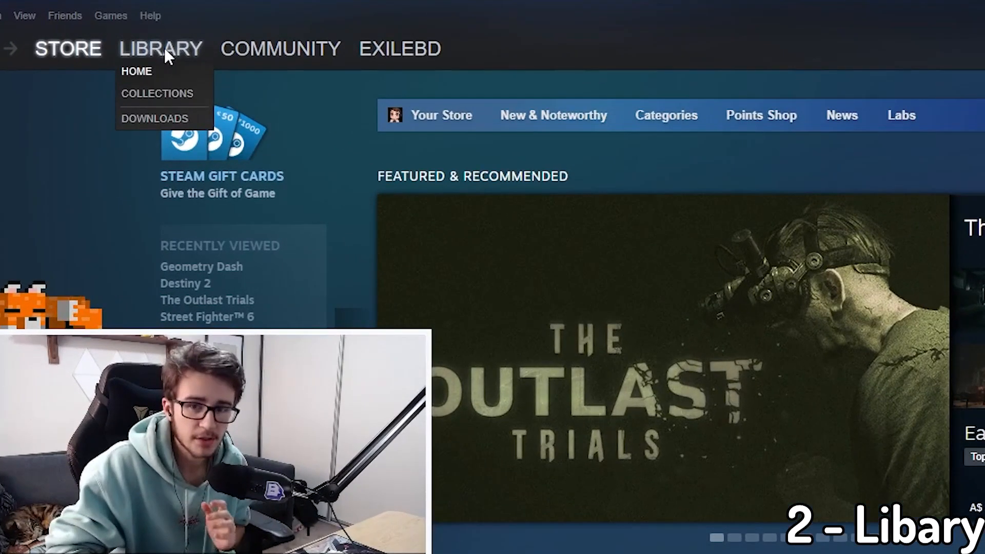
left_click(136, 71)
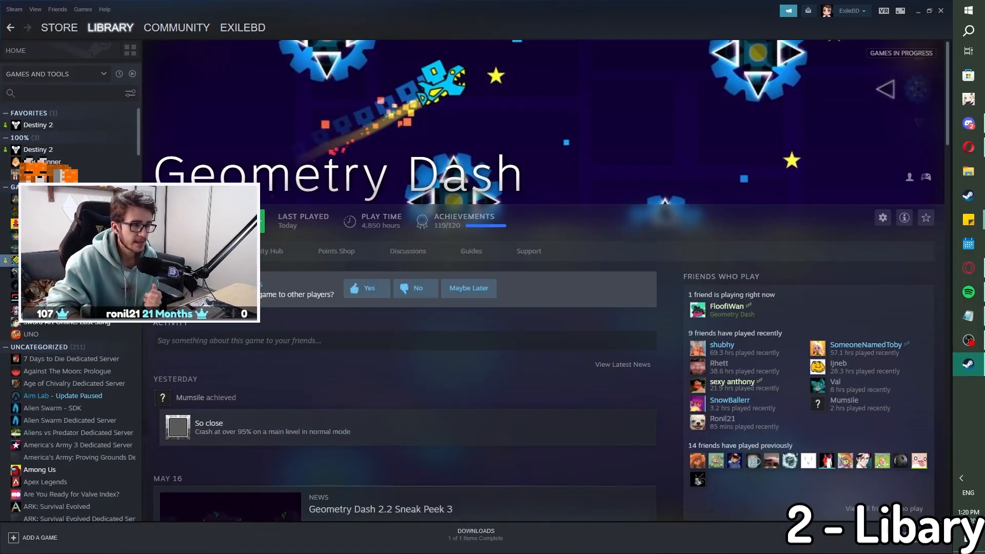
right_click(30, 334)
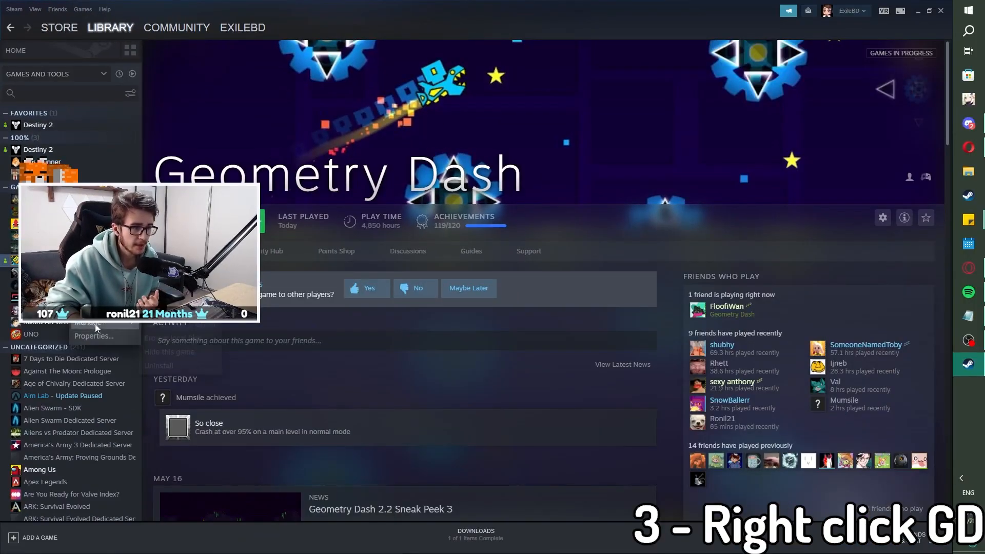
left_click(94, 336)
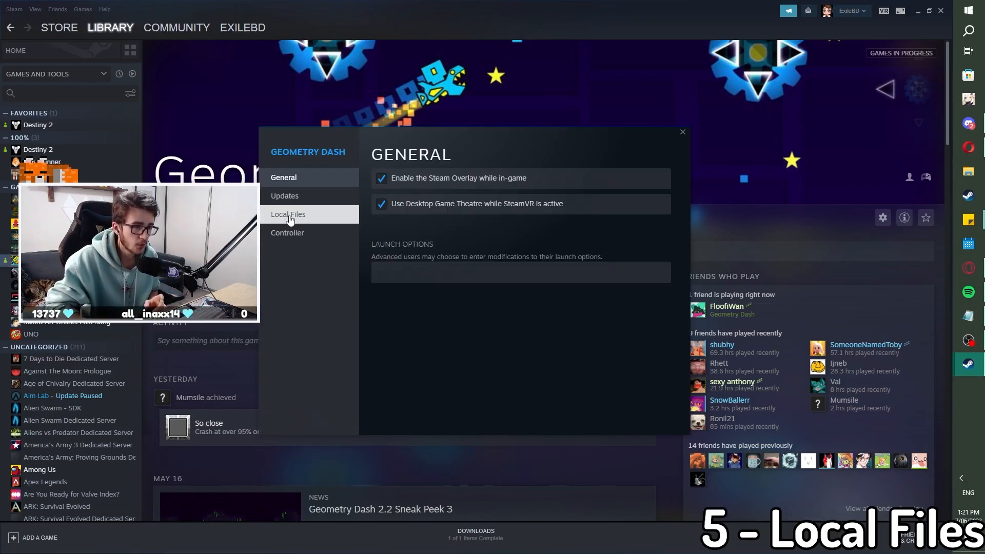
left_click(287, 214)
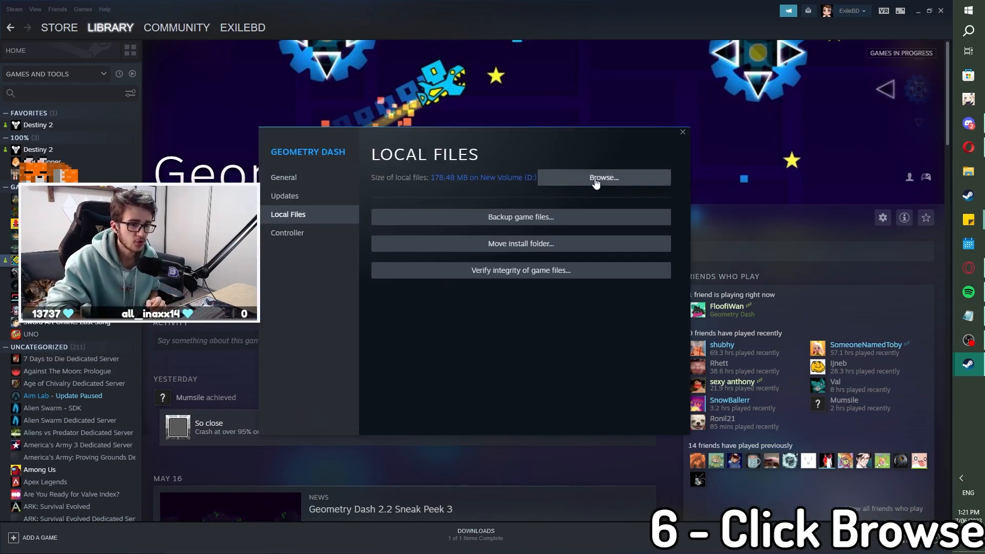
Browse to the Geometry Dash install folder and drag minhook.x32.dll into it from the desktop
left_click(602, 178)
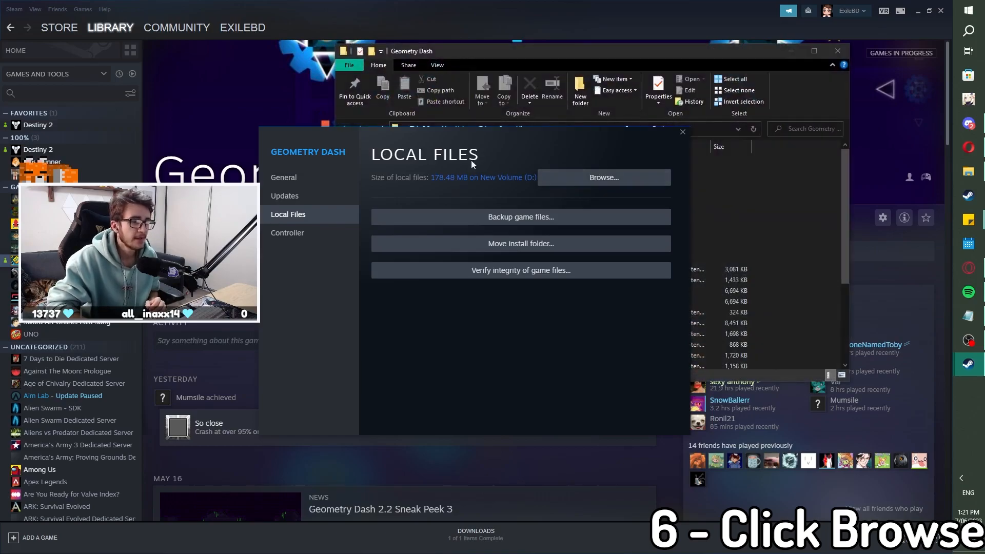
left_click(602, 178)
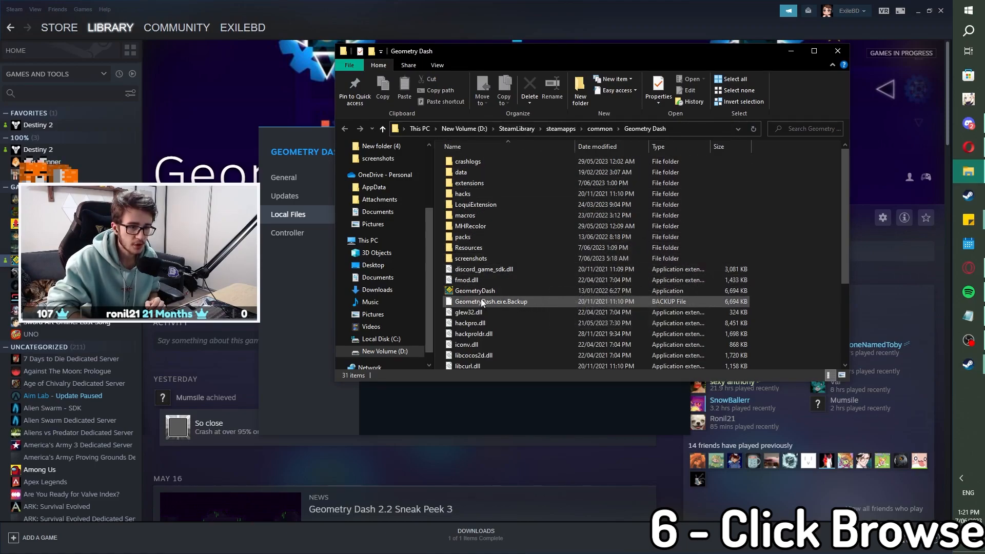
mouse_move(556, 301)
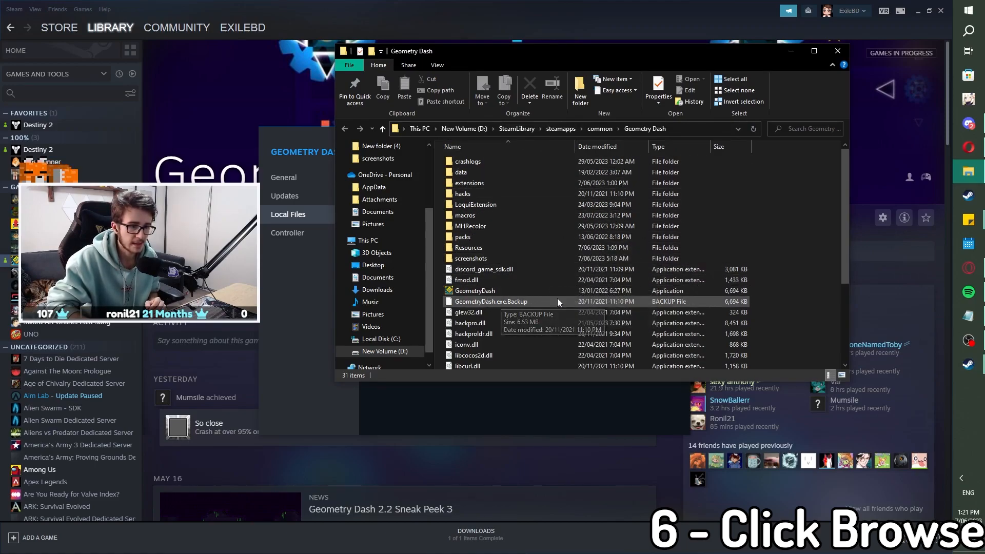
scroll("down", 3)
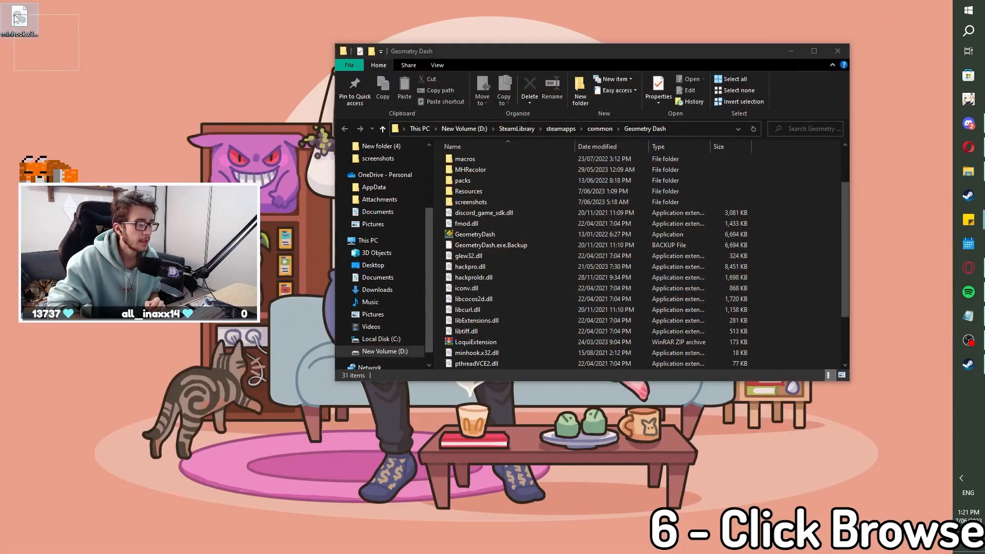
left_click_drag(18, 24, 502, 226)
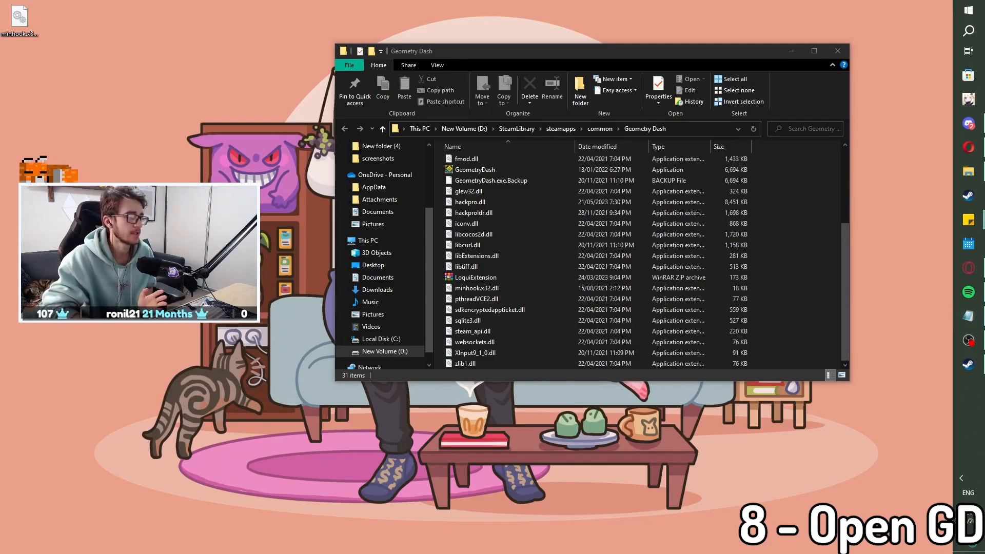
Launch GeometryDash.exe once, then quit from the main menu and confirm
double_click(474, 169)
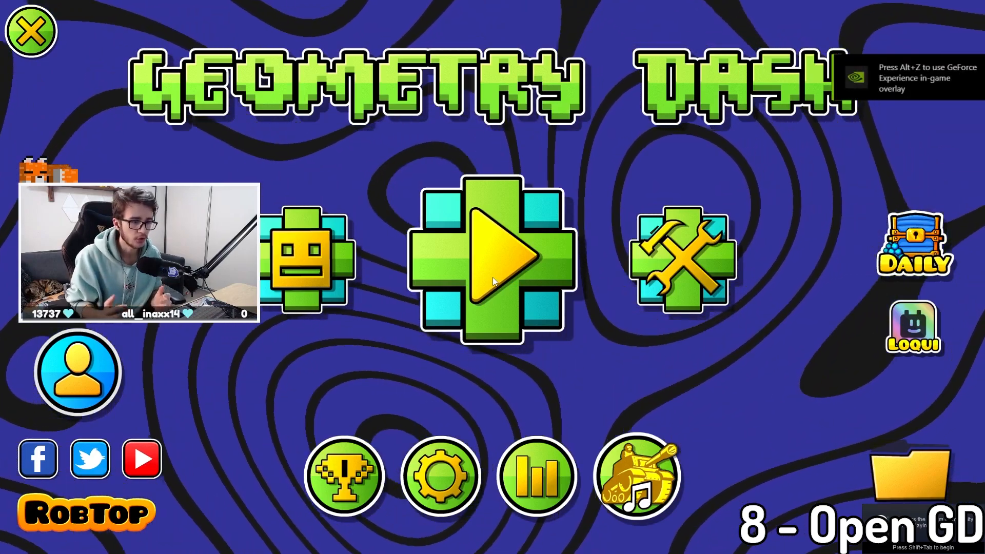
left_click(32, 32)
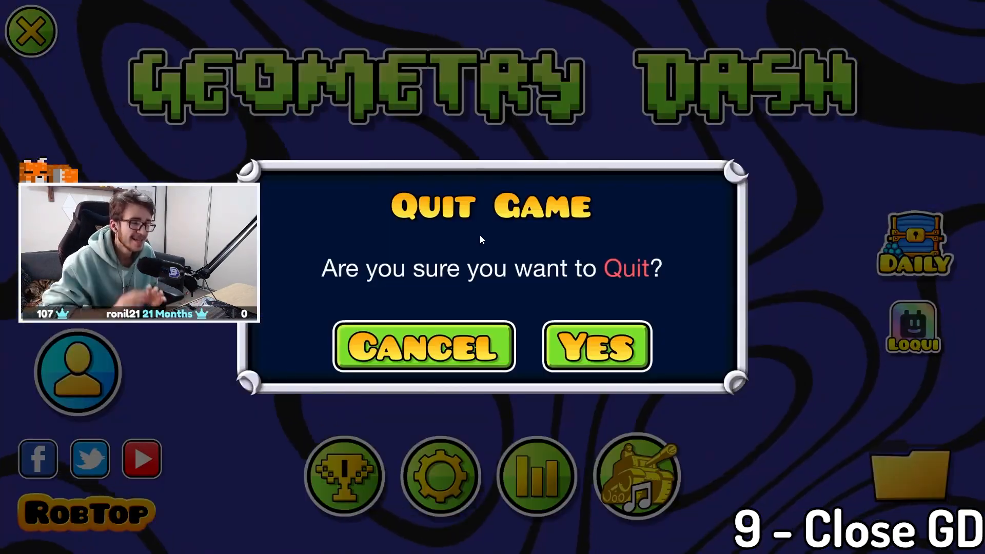
mouse_move(595, 345)
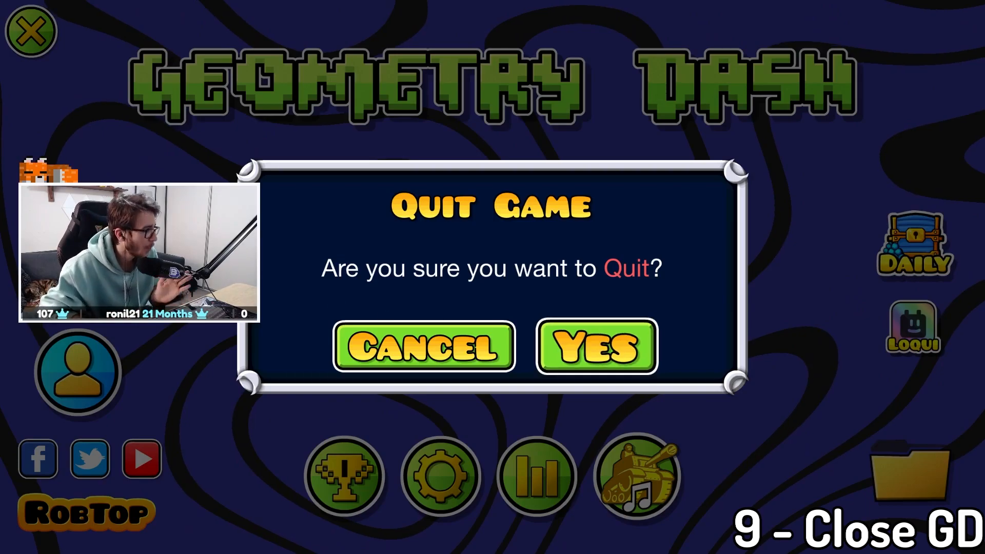
left_click(594, 346)
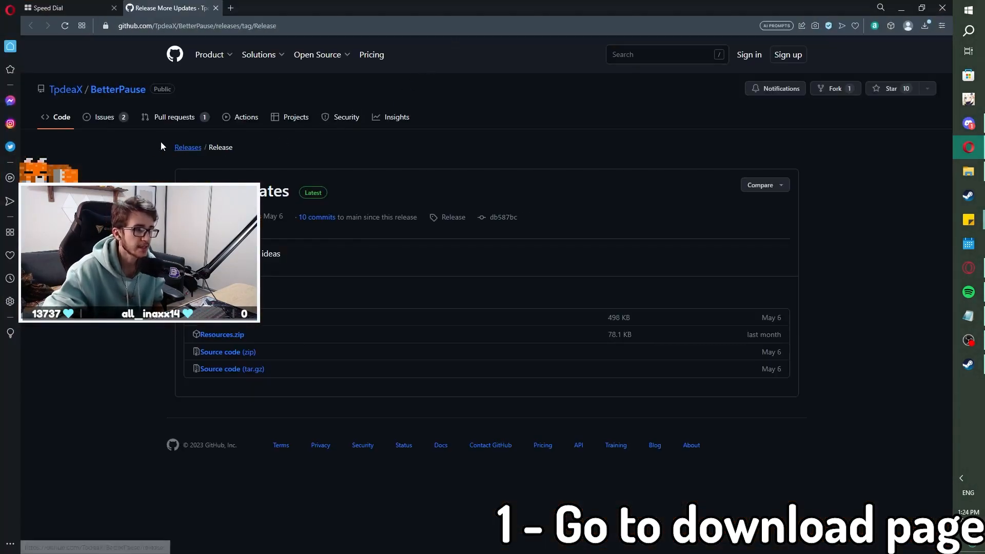
mouse_move(571, 135)
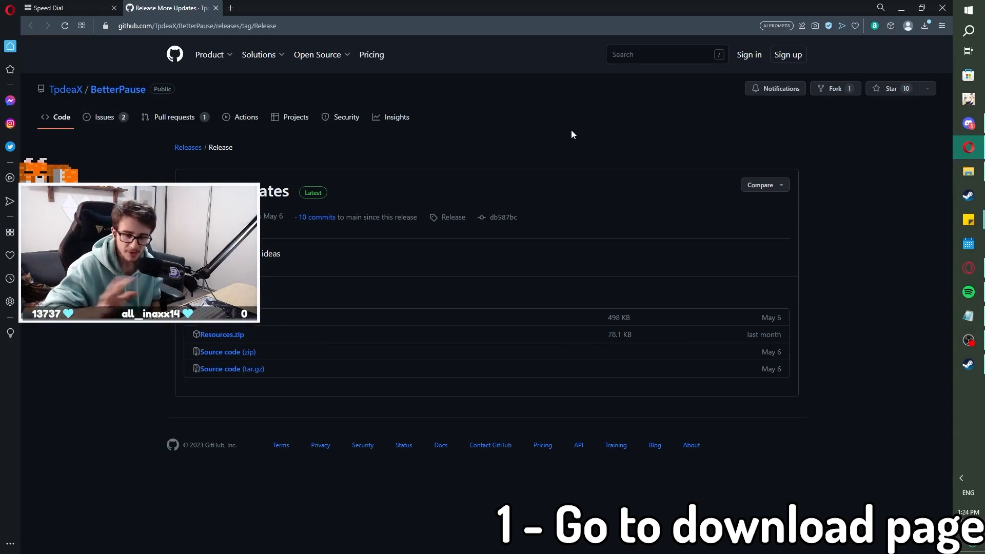
mouse_move(526, 263)
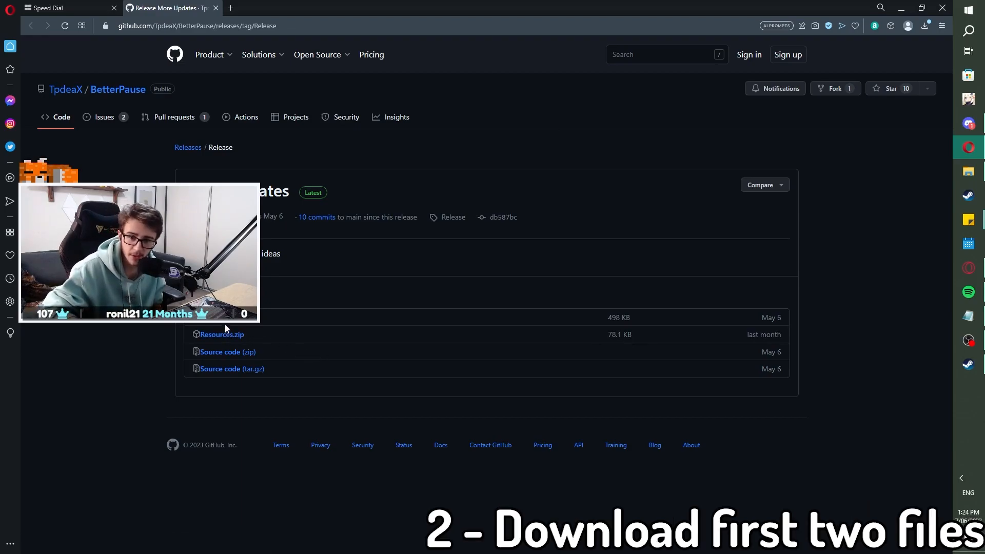
mouse_move(227, 326)
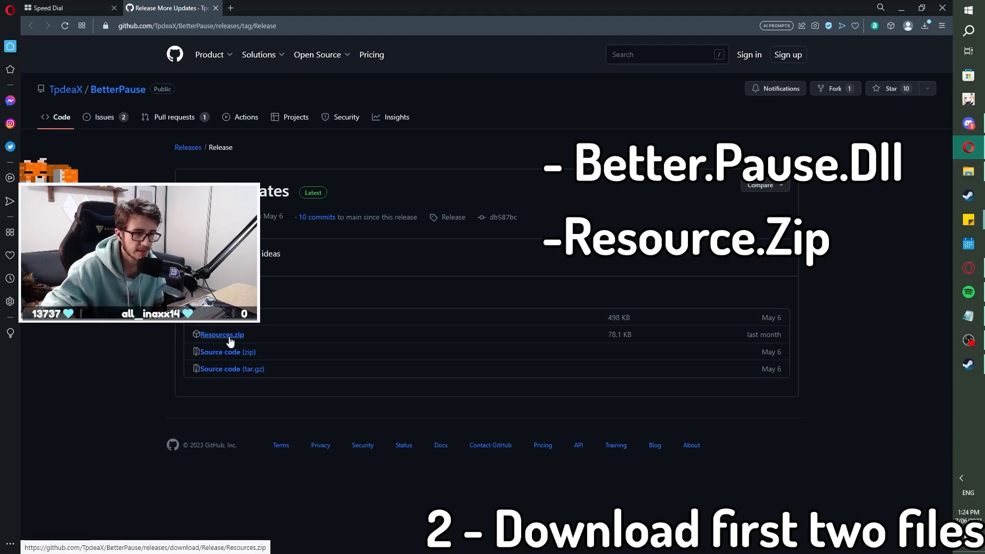
Download BetterPause.dll to the desktop and Resources.zip from the release assets
left_click(221, 335)
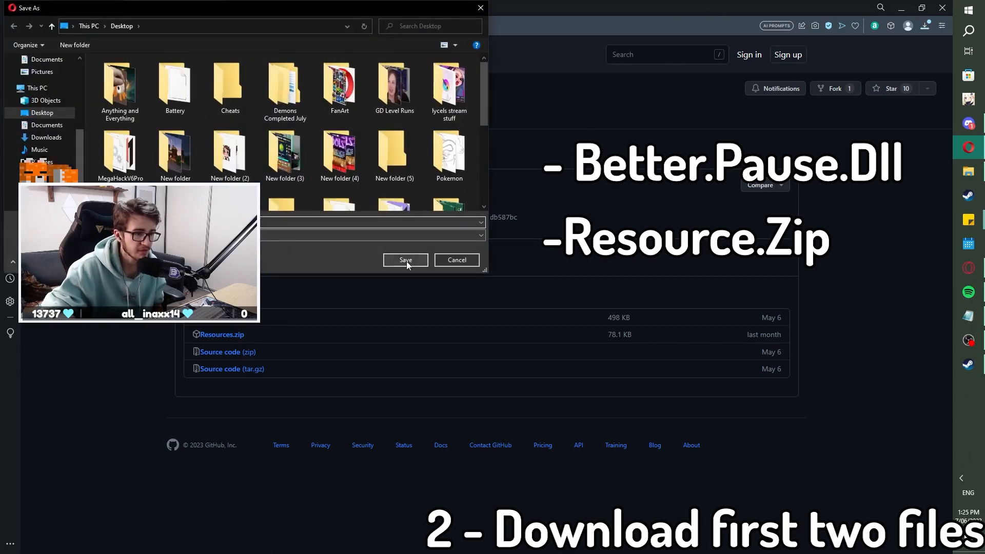
left_click(405, 259)
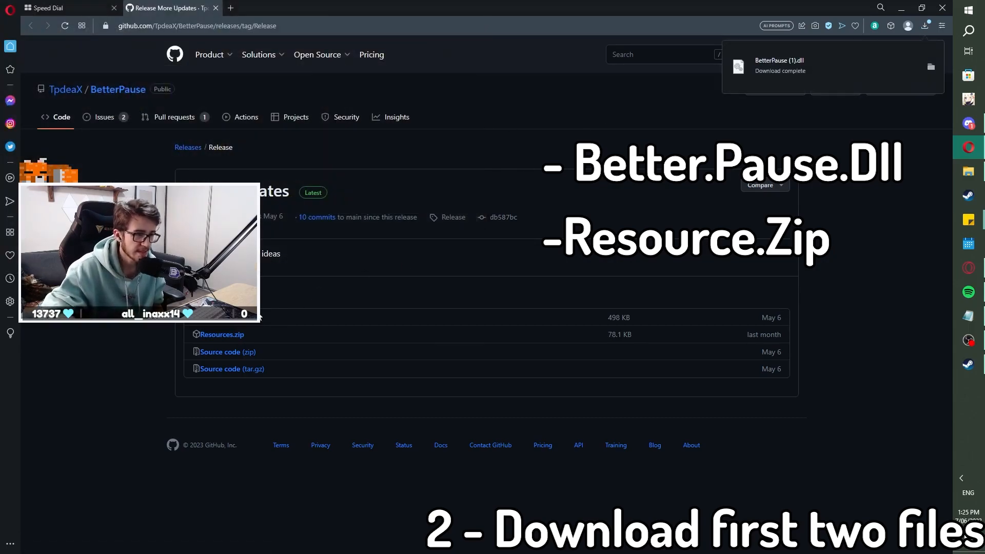
left_click(221, 335)
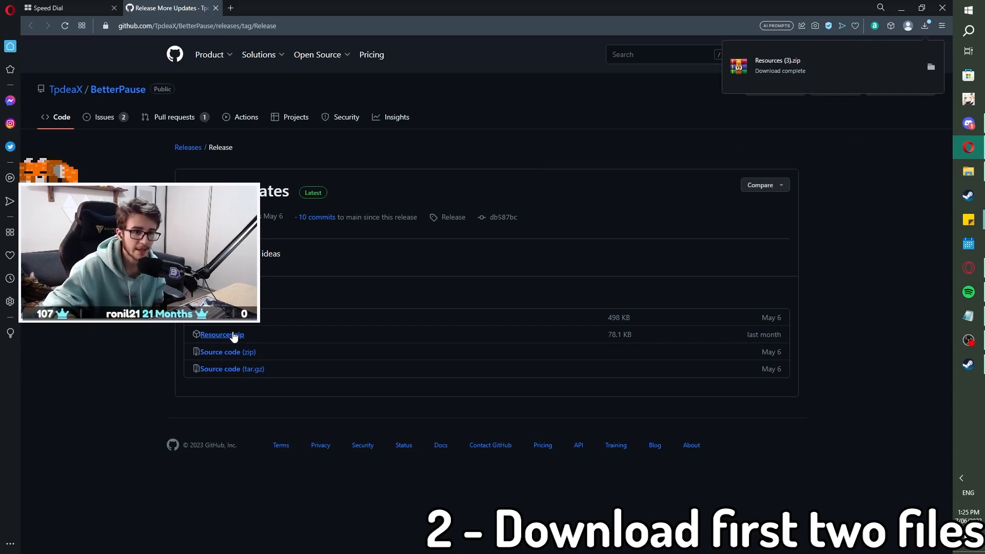
mouse_move(741, 147)
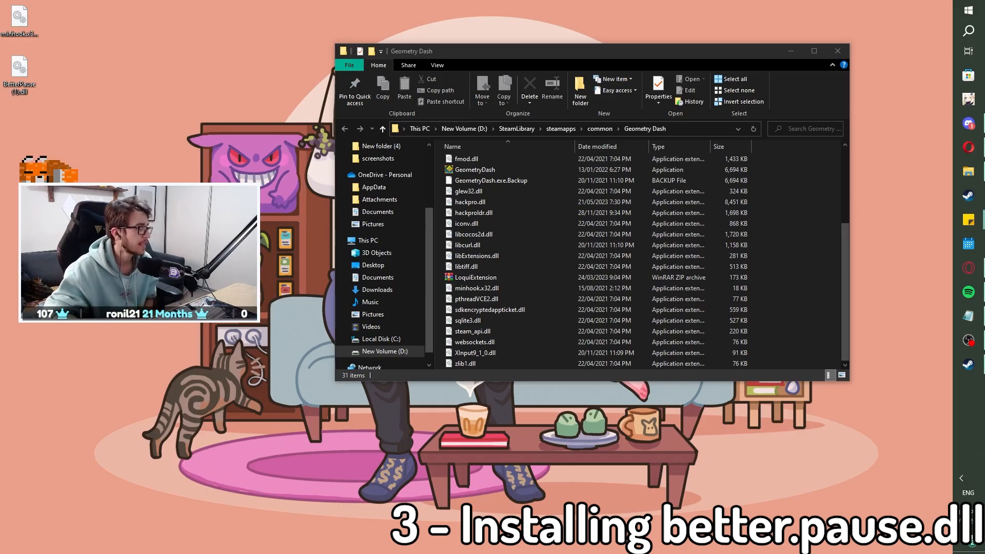
mouse_move(360, 124)
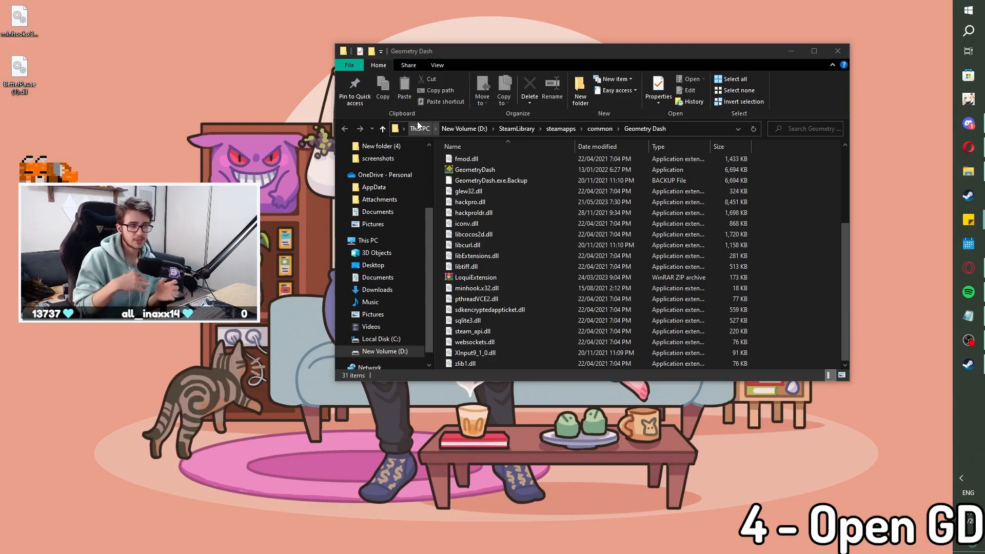
Launch GeometryDash.exe from the install folder
double_click(474, 170)
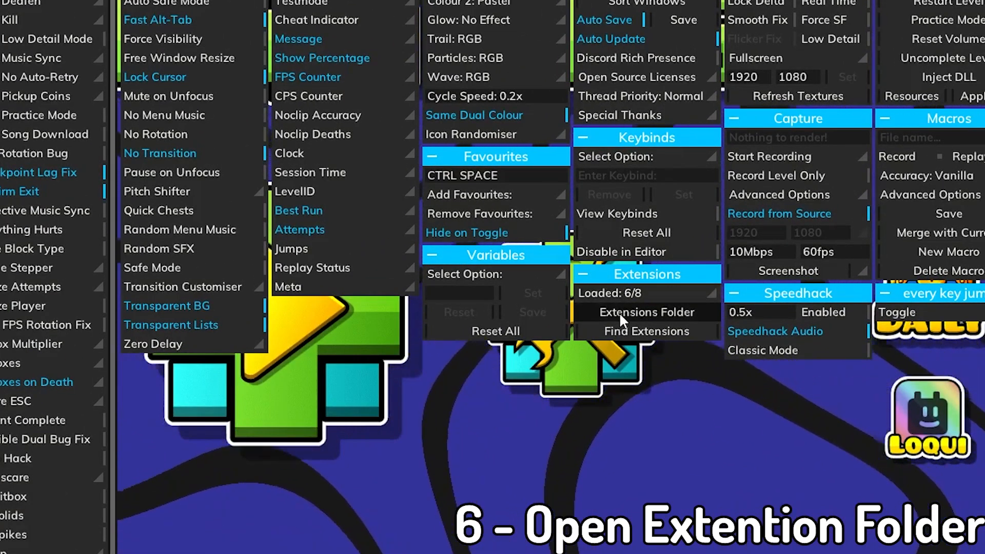
Open the mod extensions folder from the Geometry Dash mod menu
left_click(644, 312)
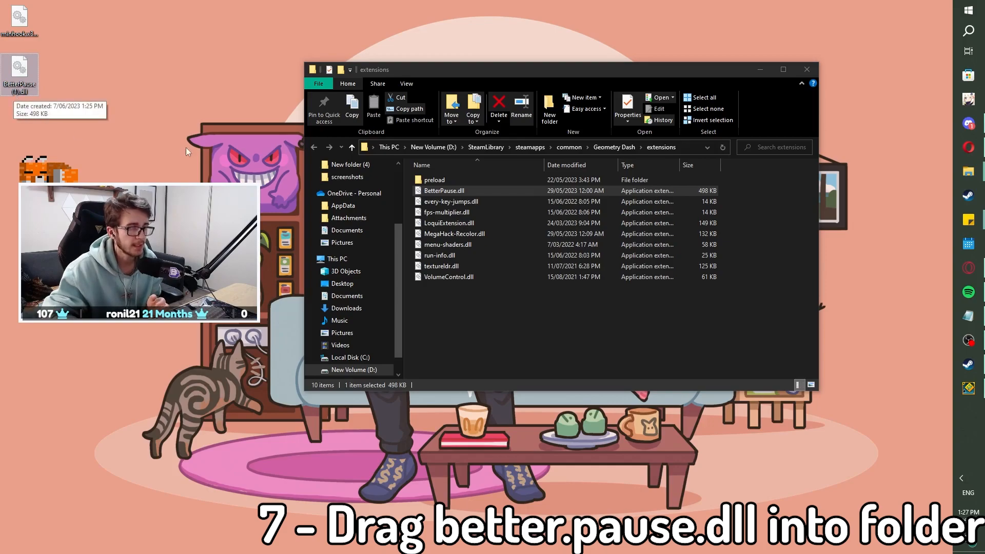
mouse_move(233, 159)
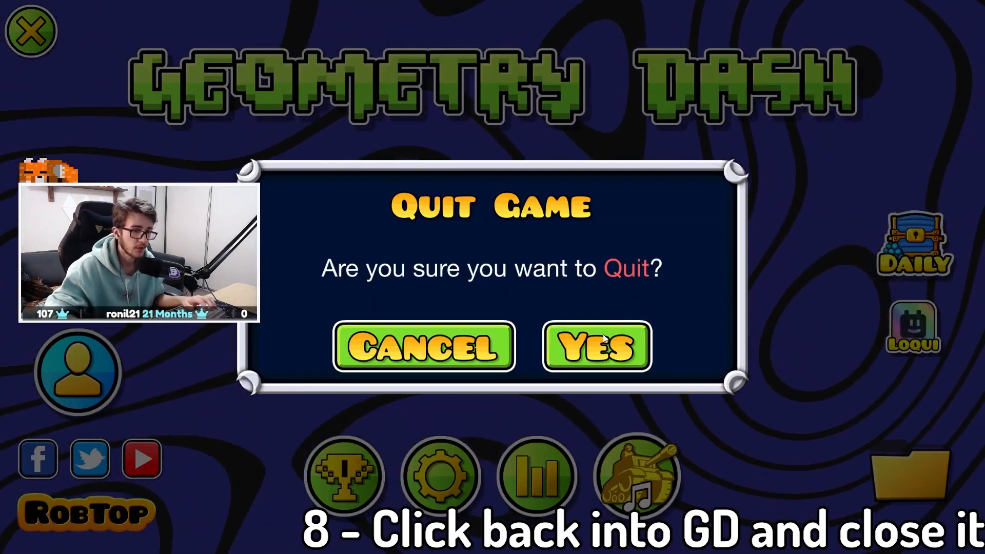
mouse_move(552, 294)
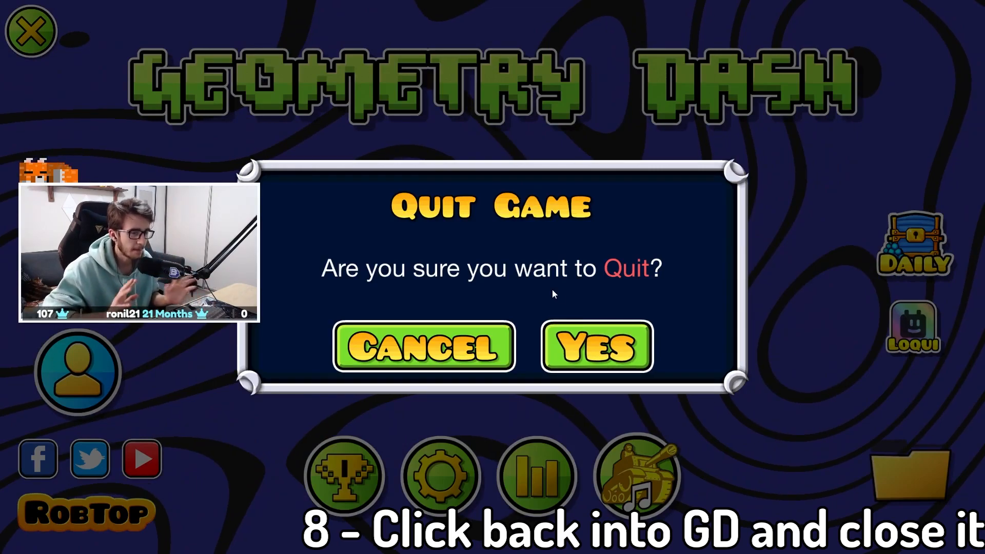
Confirm Yes in the Quit Game dialog
left_click(595, 347)
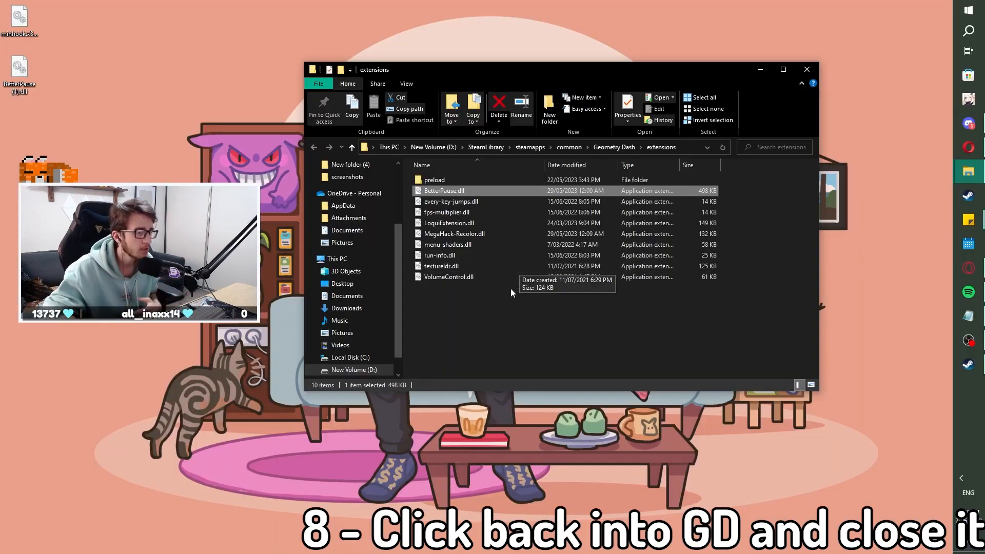
Open Resources (3).zip from the Downloads folder in WinRAR
left_click(806, 69)
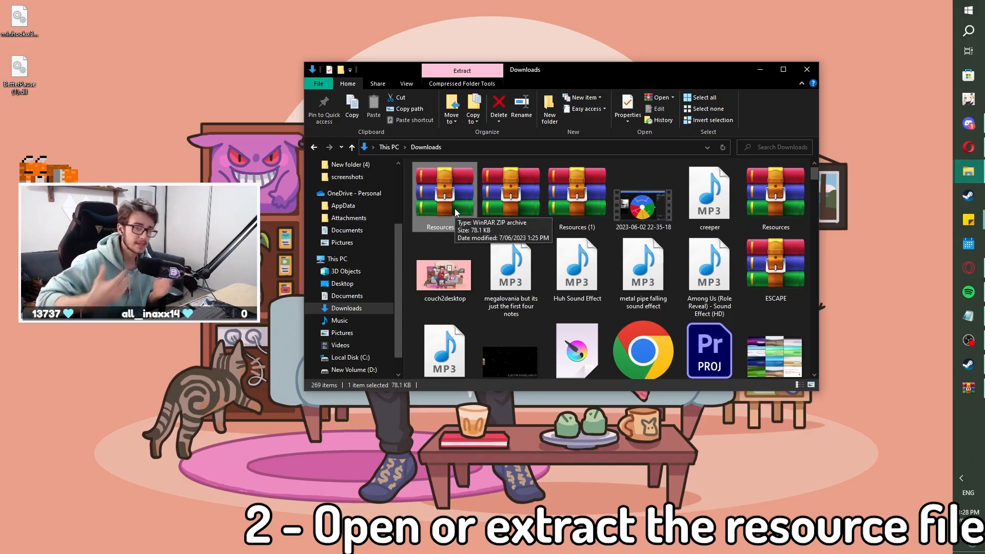
double_click(443, 192)
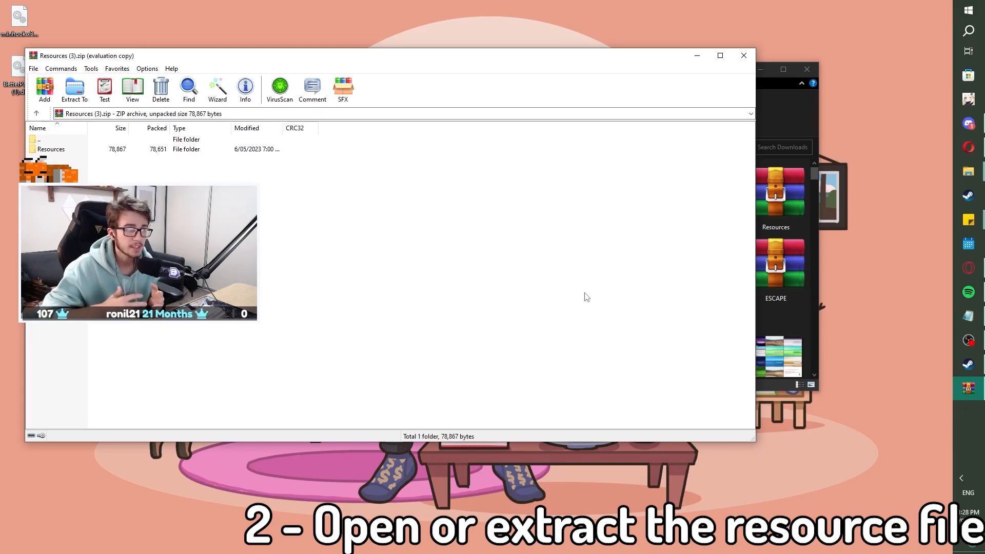
mouse_move(351, 214)
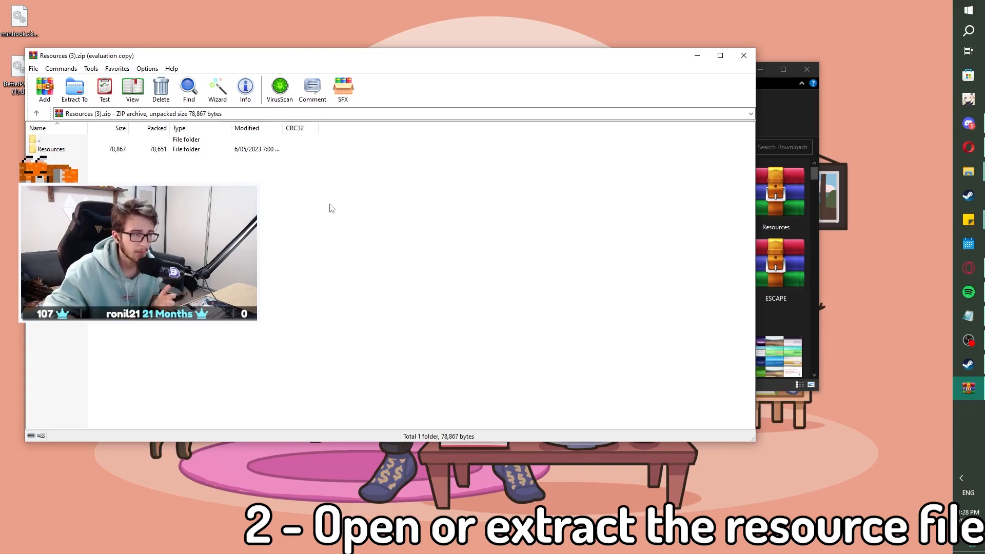
Open the archive's Resources folder to list its six BE PNG images
left_click(51, 148)
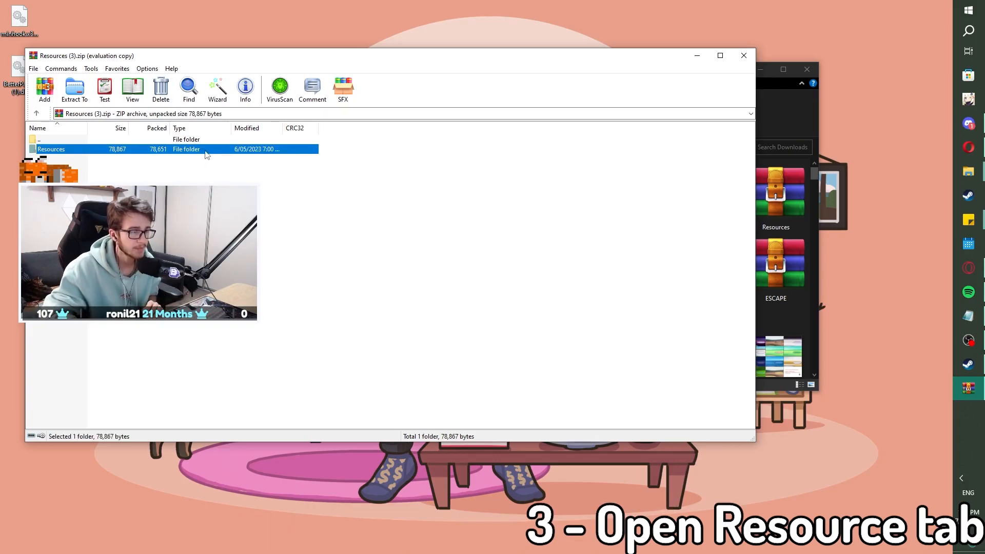
double_click(51, 148)
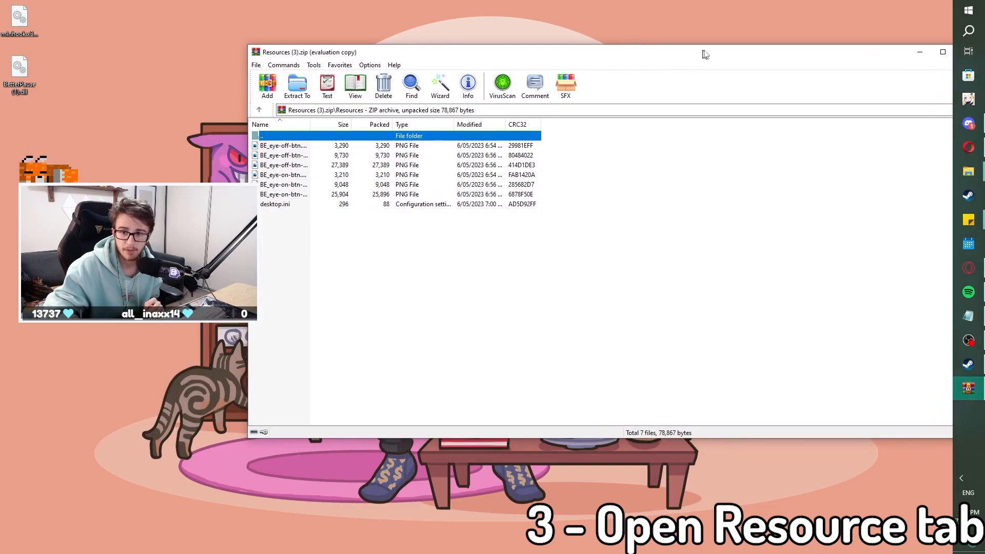
left_click(258, 110)
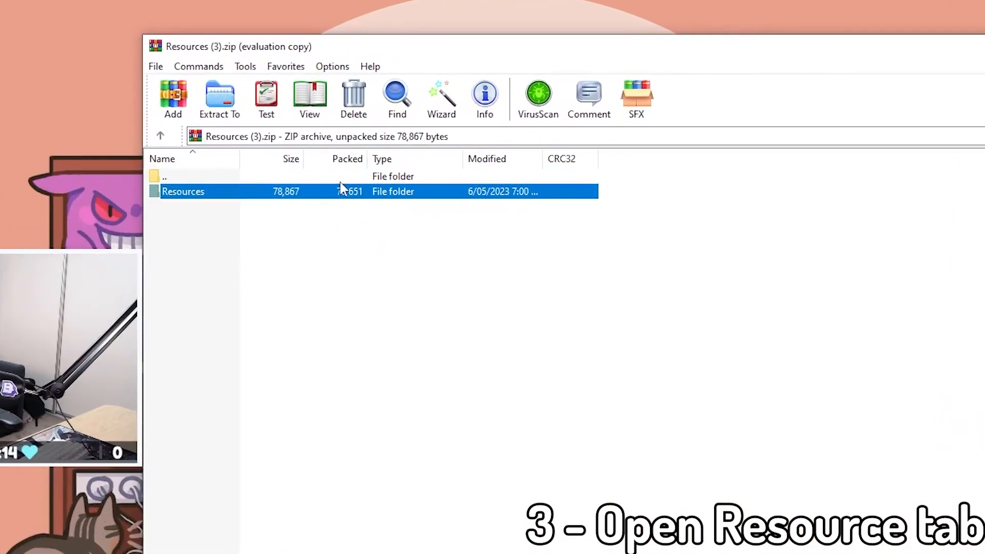
double_click(183, 191)
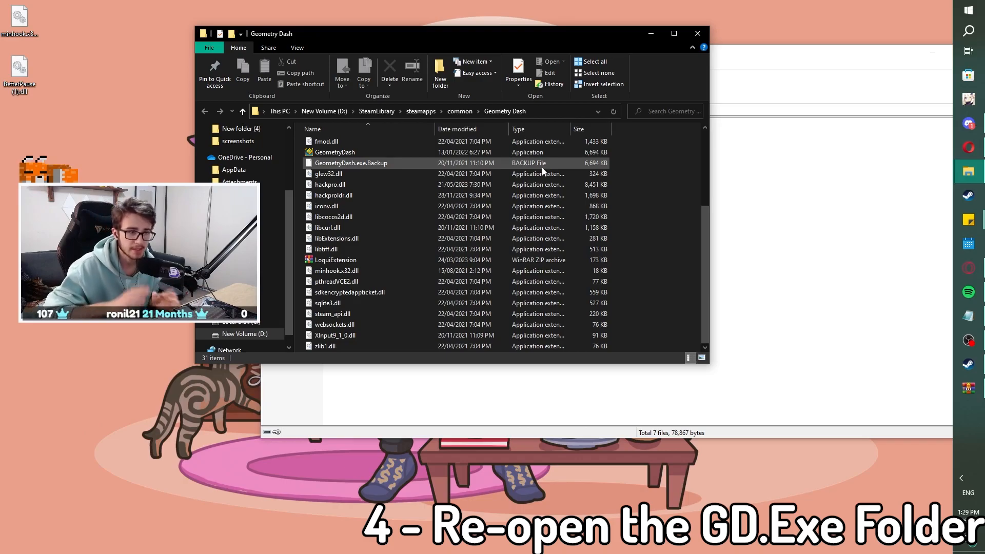
Open Geometry Dash's own Resources folder from the install directory
scroll("up", 3)
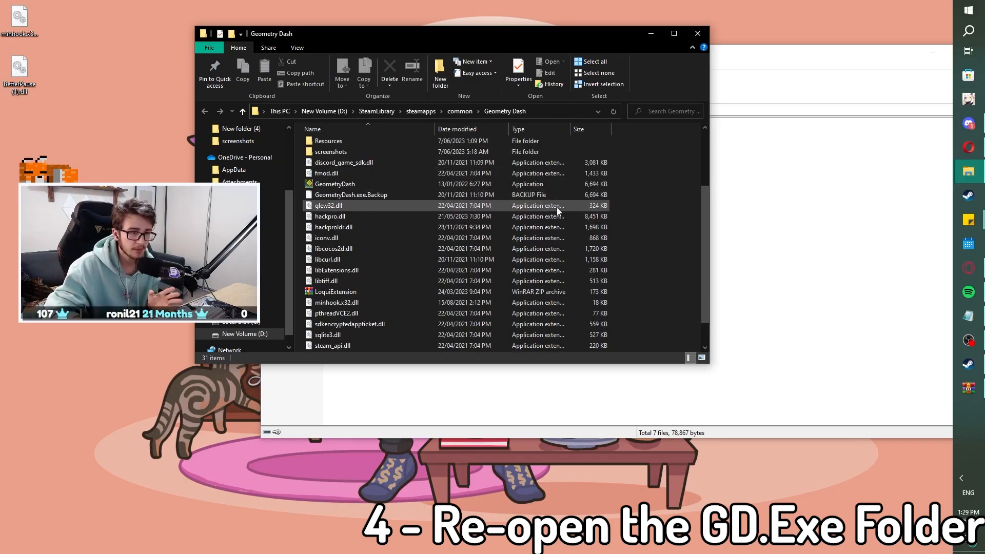
scroll("up", 3)
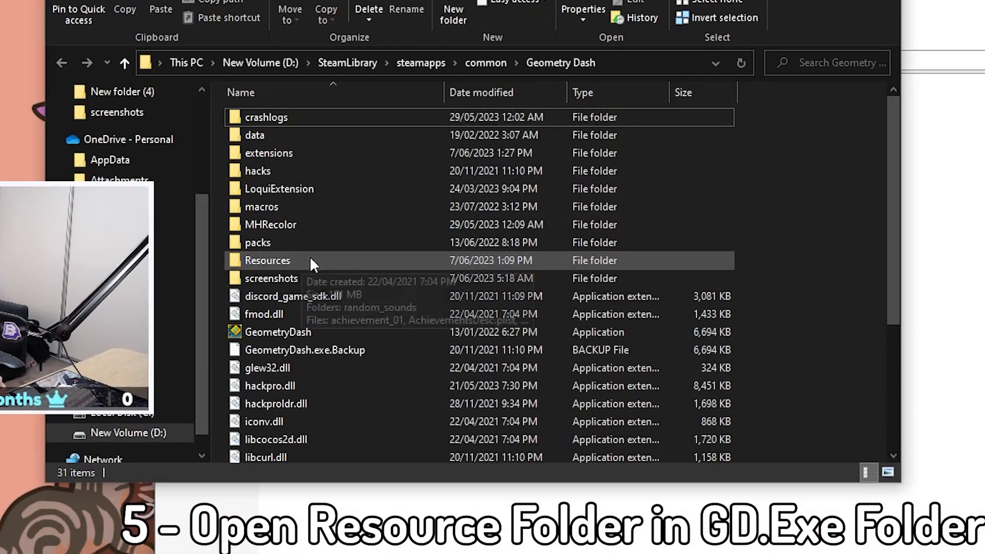
double_click(266, 259)
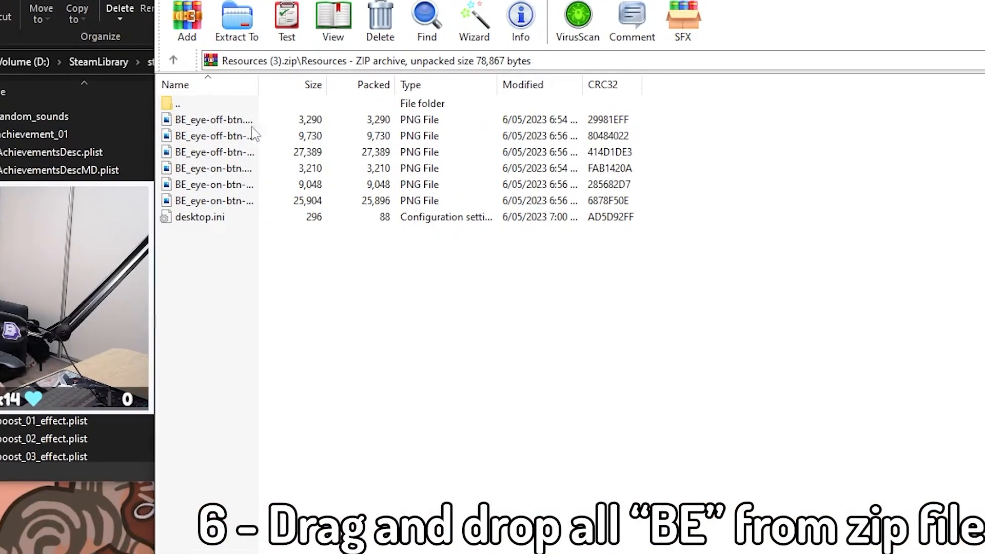
mouse_move(257, 247)
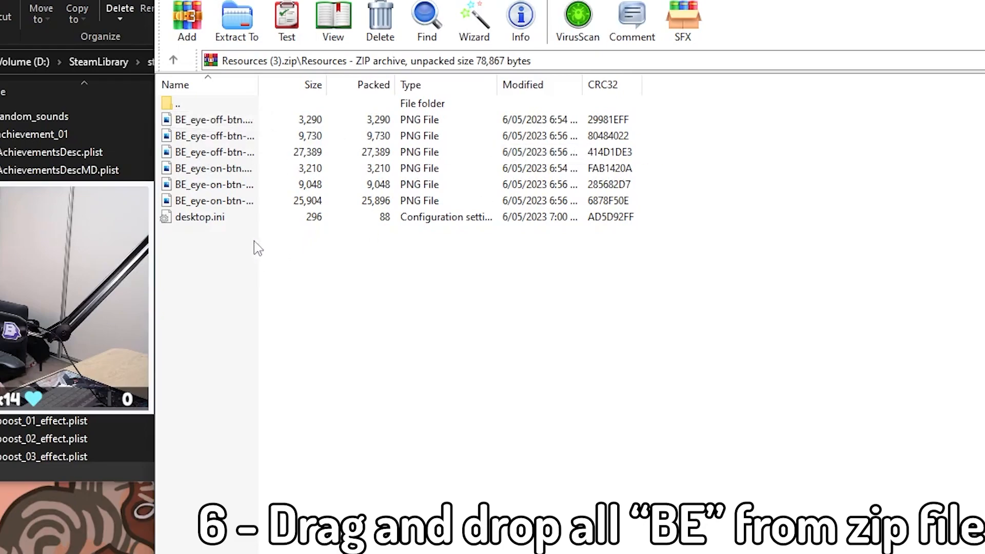
mouse_move(610, 206)
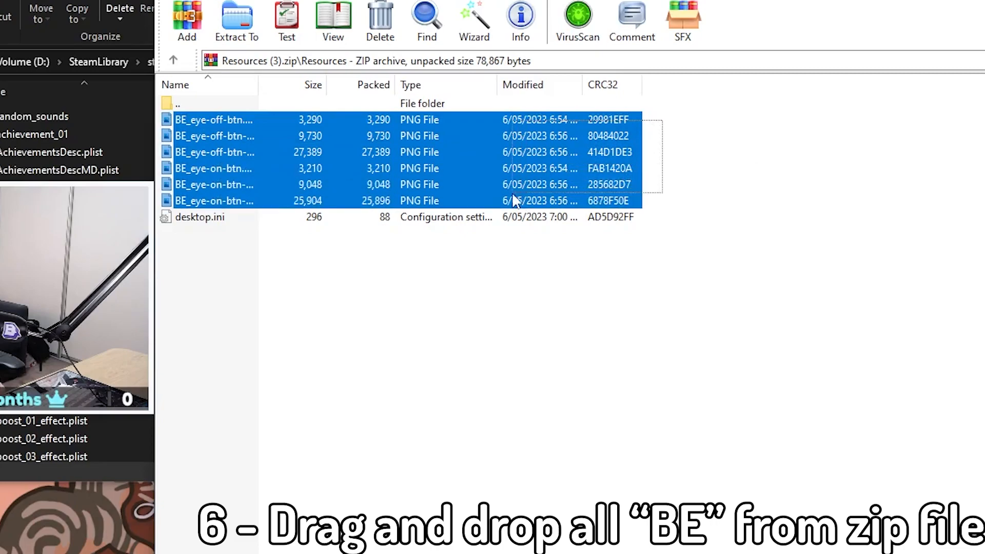
mouse_move(373, 172)
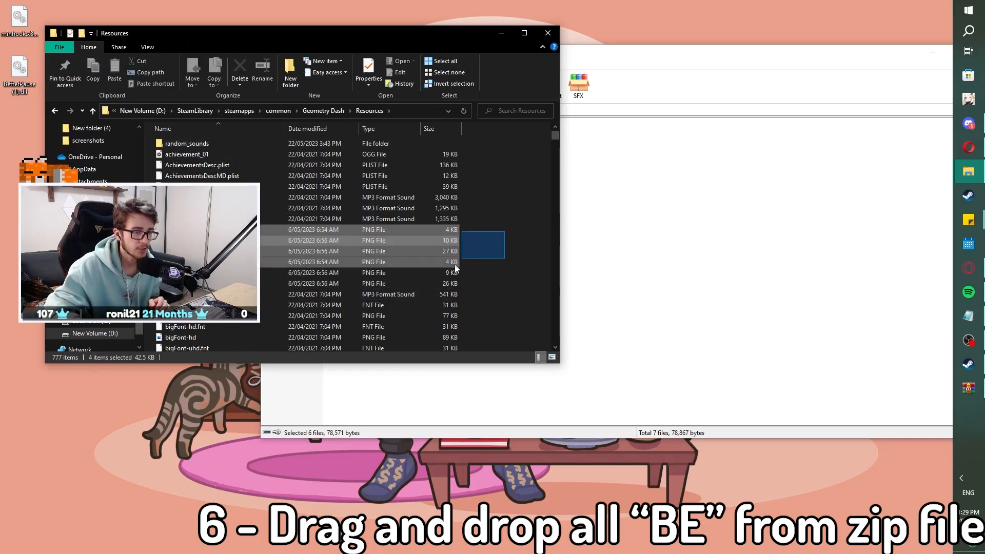
Bring the WinRAR archive window back to the front over the Resources folder
left_click(526, 252)
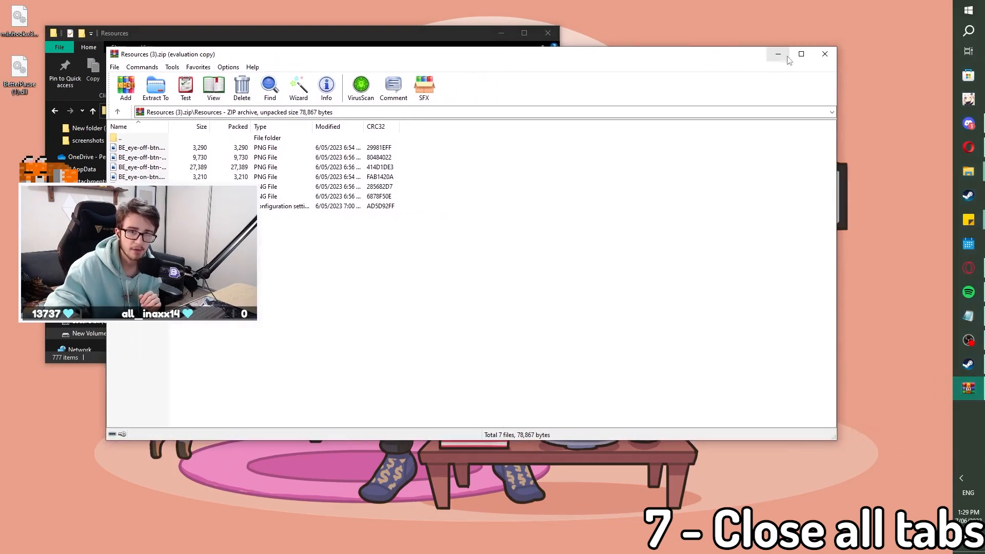
Close the WinRAR archive and the Downloads folder windows
left_click(824, 53)
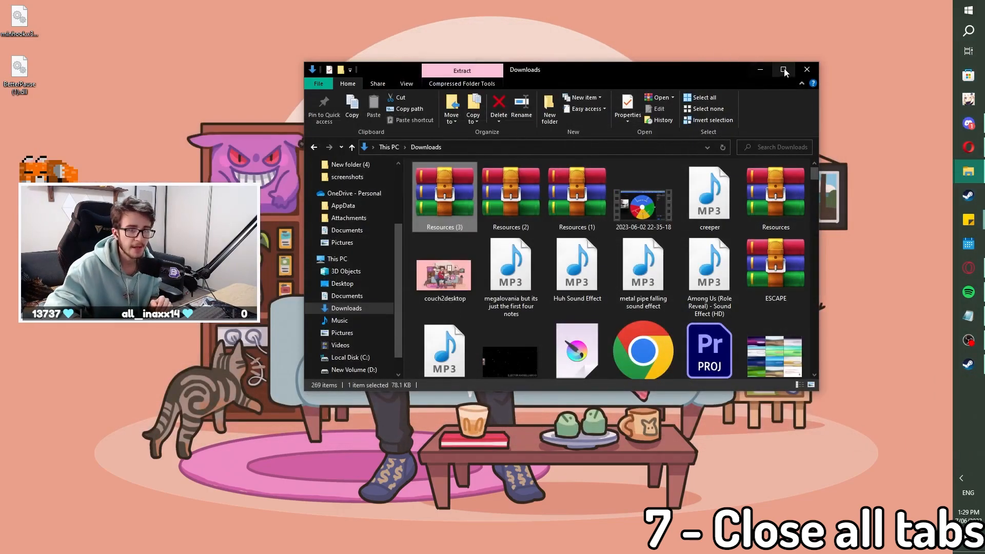
left_click(806, 69)
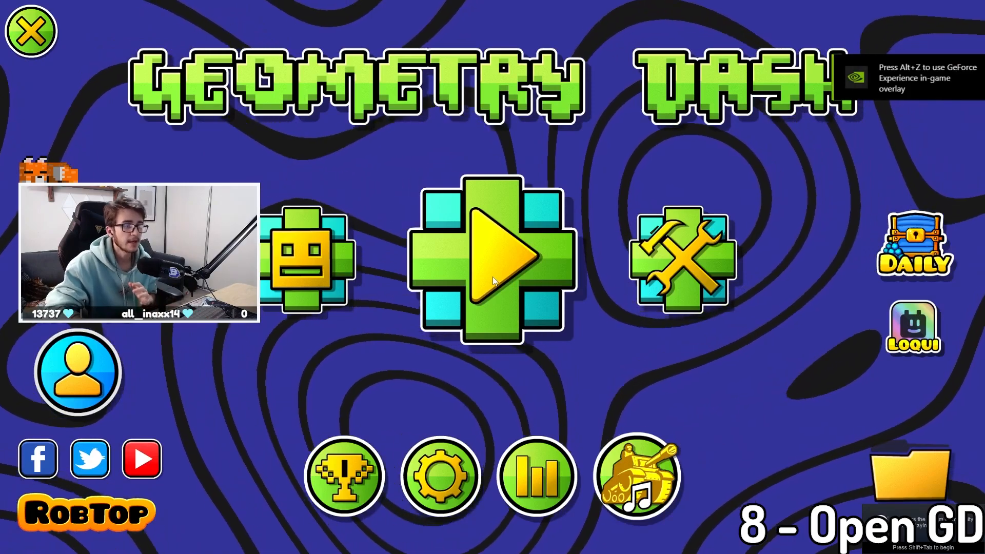
Start Stereo Madness, leave it immediately, and return to the main menu
left_click(491, 259)
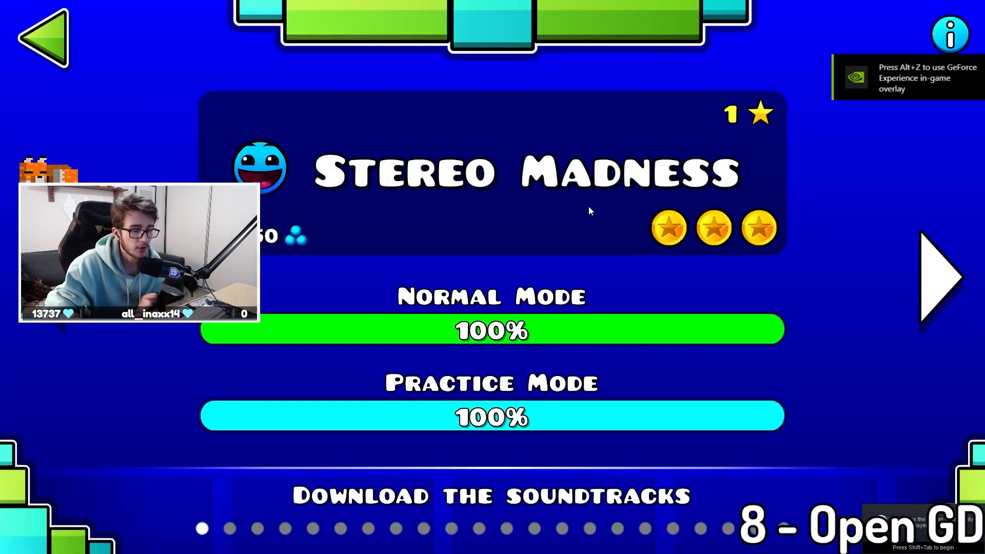
left_click(492, 329)
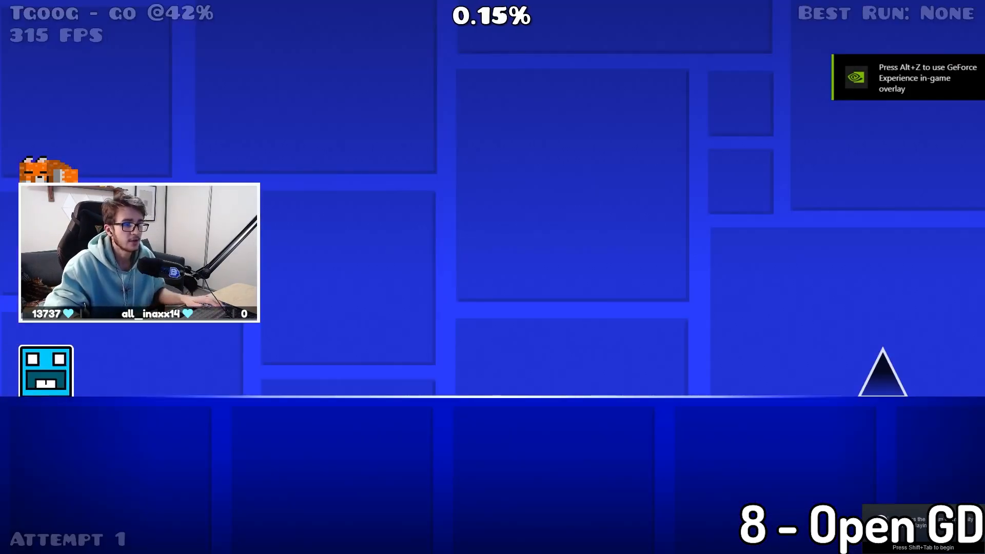
key("Escape")
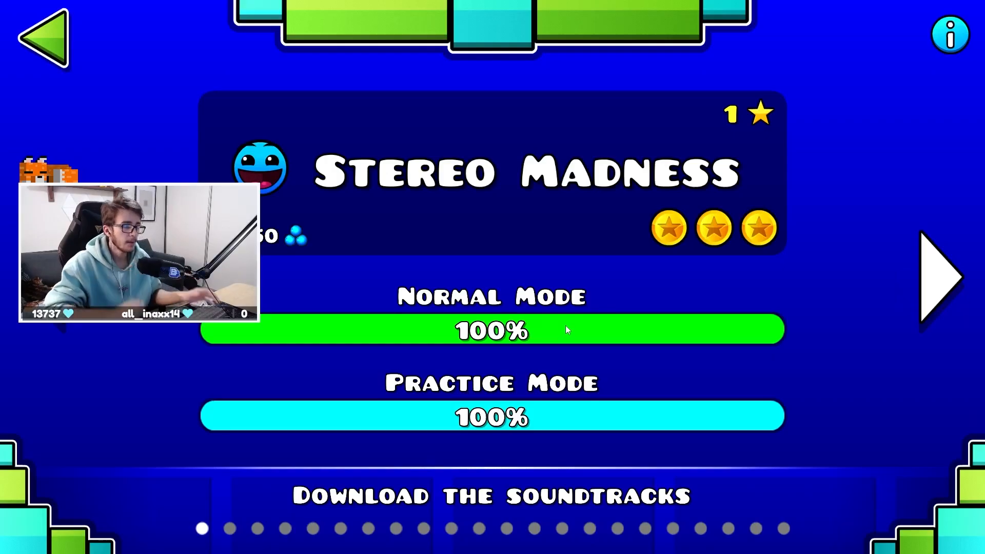
left_click(43, 35)
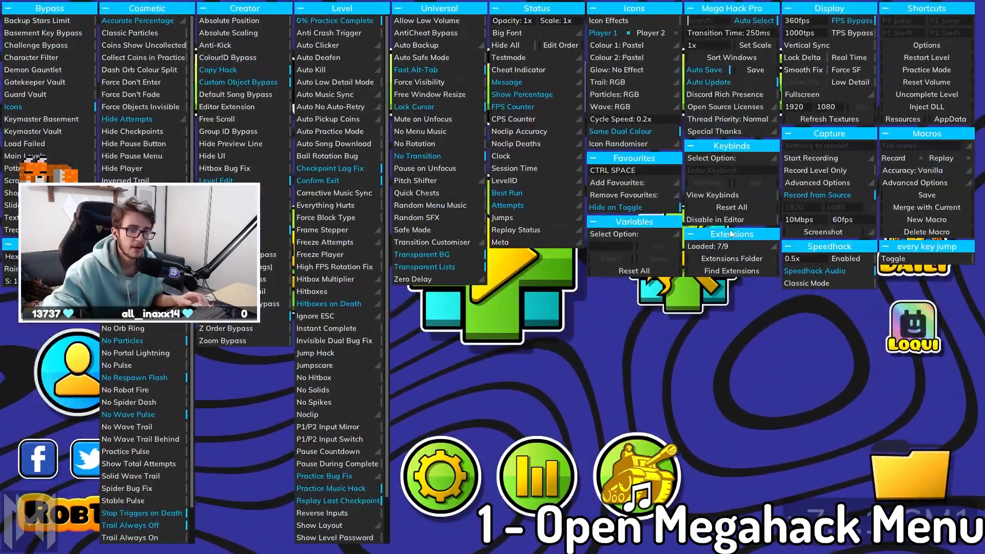
Expand the Loaded 7/9 extensions list and select BetterPause.dll to show it loaded
left_click(718, 245)
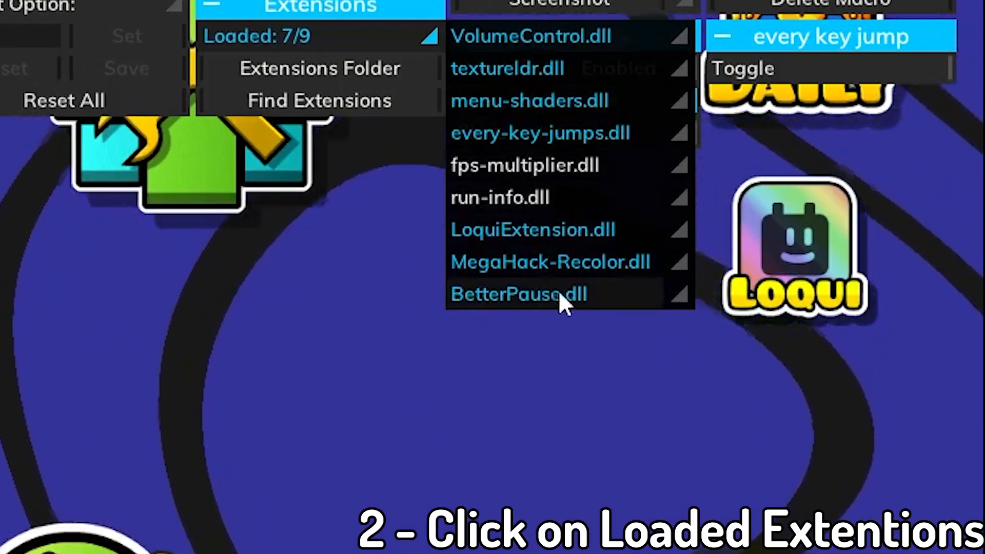
left_click(680, 294)
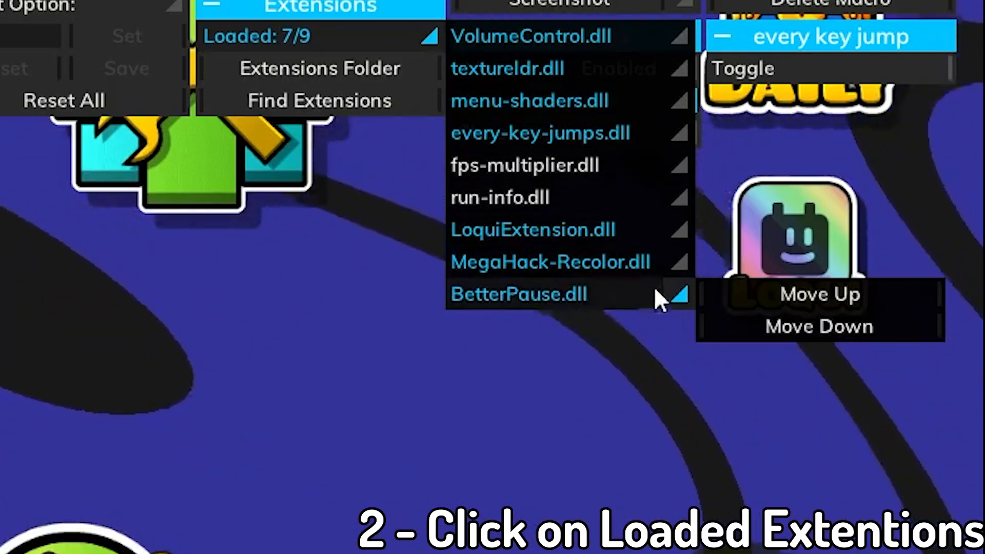
mouse_move(470, 308)
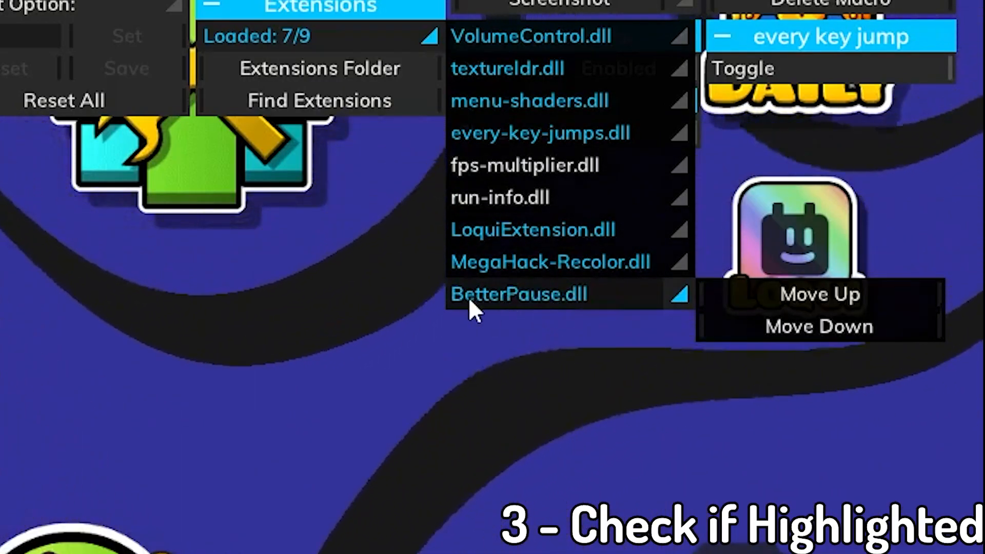